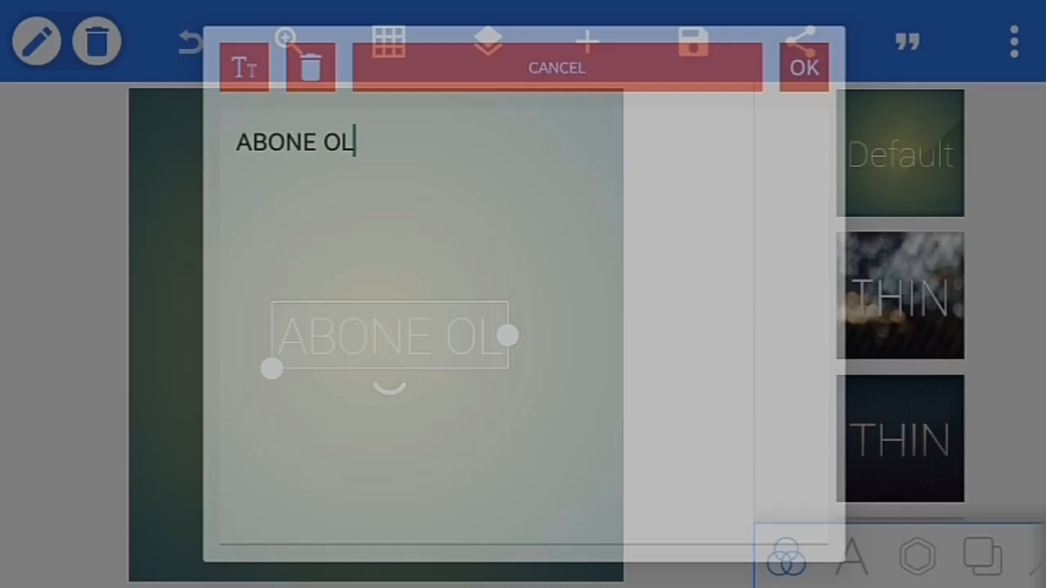
Confirm the ABONE OL caption, give it a glitch font, and adjust its background settings
{"action": "left_click", "coordinate": [805, 67]}
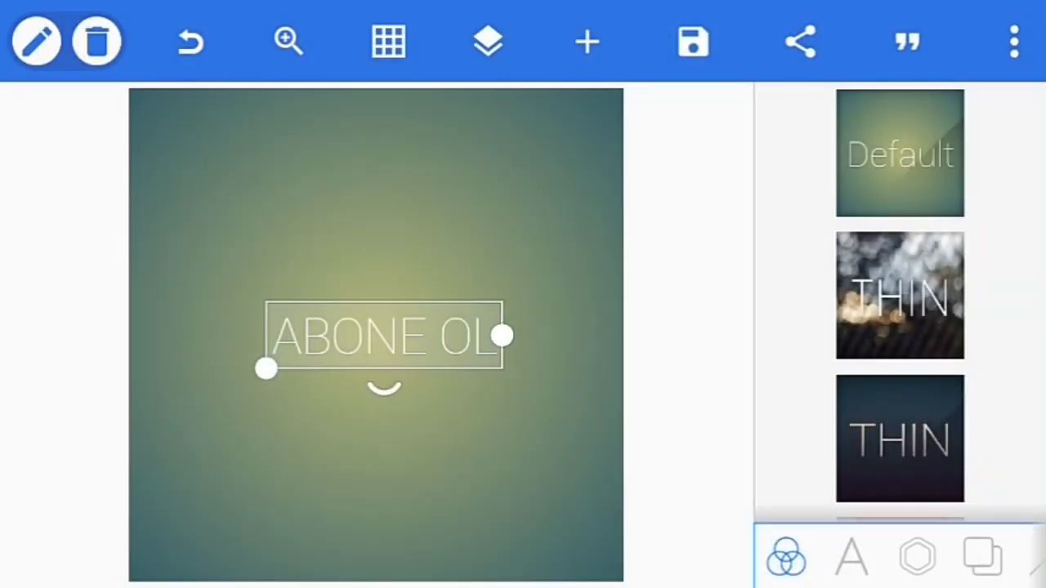
{"action": "left_click", "coordinate": [850, 559]}
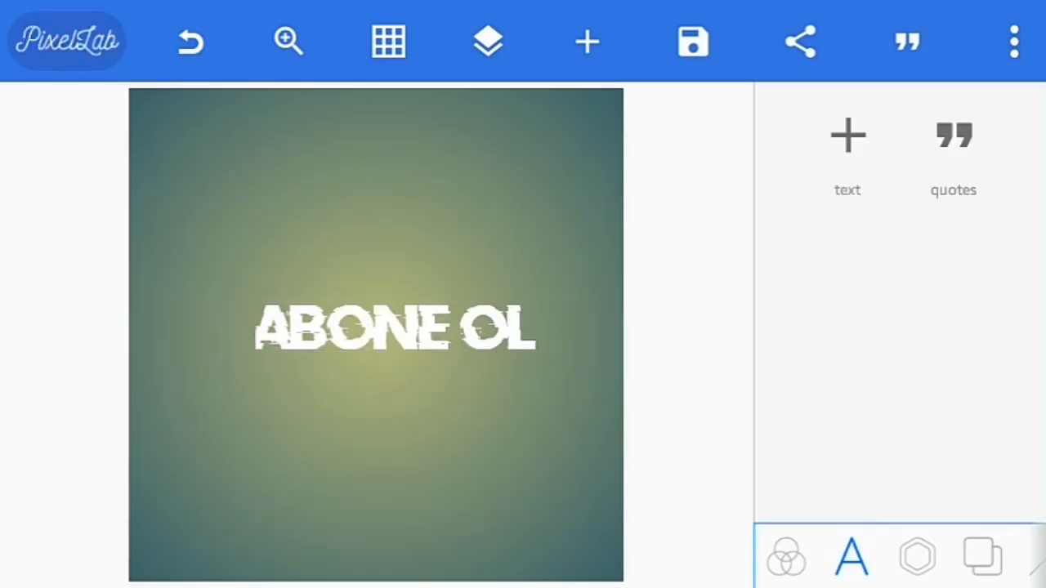
{"action": "left_click", "coordinate": [981, 557]}
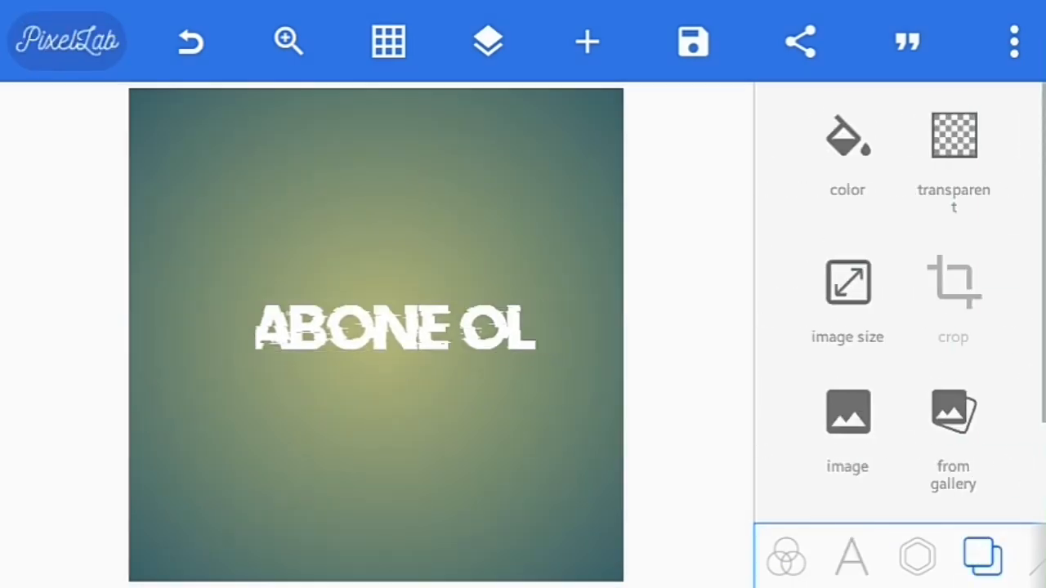
{"action": "left_click", "coordinate": [953, 143]}
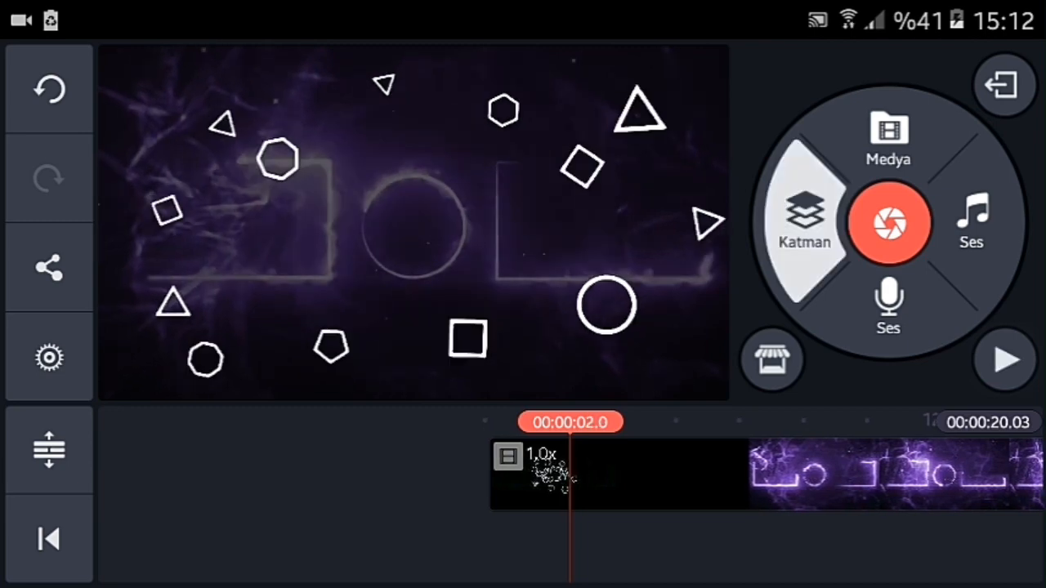
Add the IZLEDIGINIZ ICIN TESEKKURLER image as a layer and place it at the top
{"action": "left_click", "coordinate": [889, 139]}
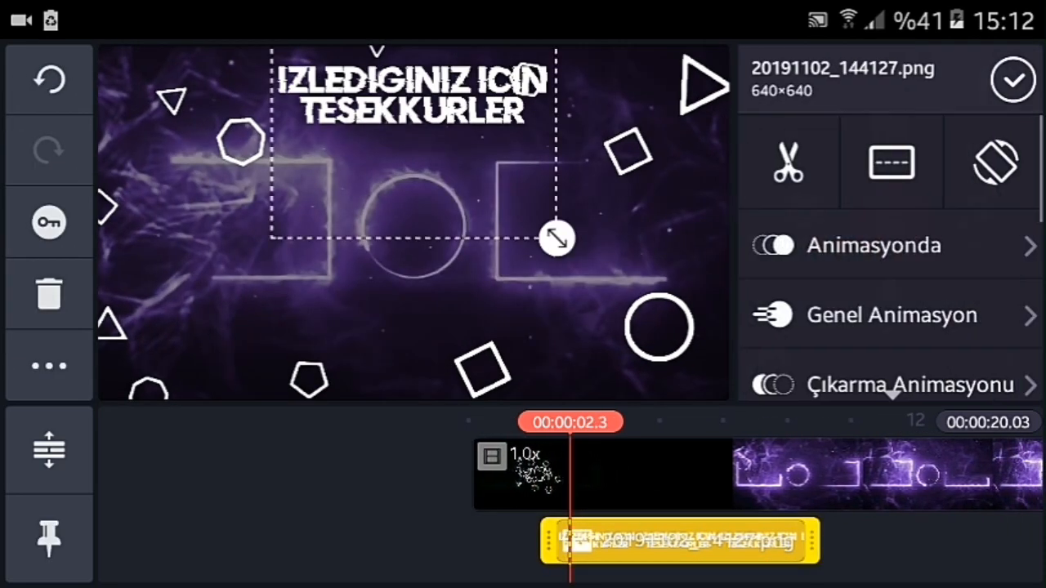
{"action": "left_click", "coordinate": [873, 245]}
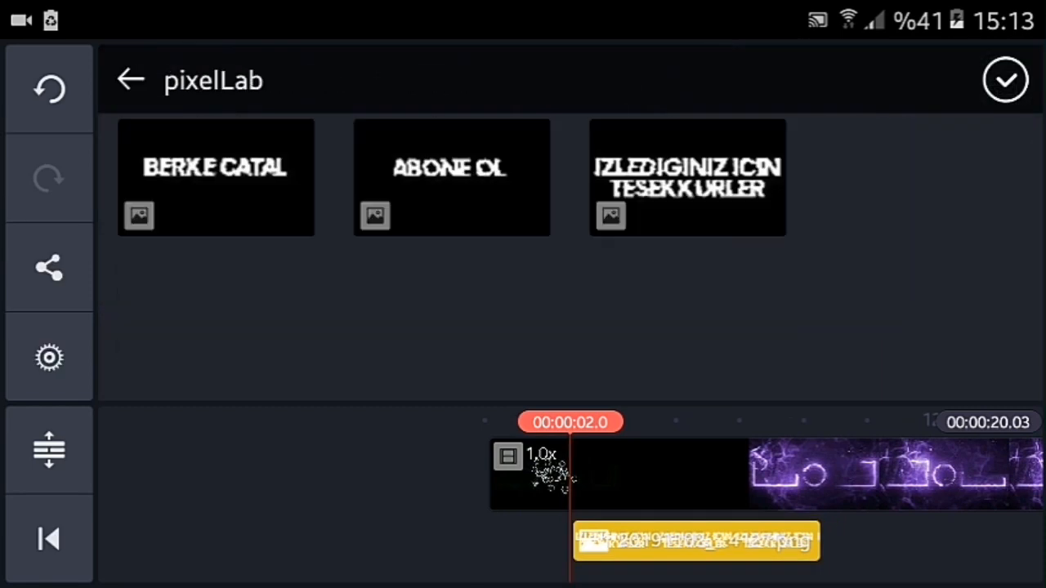
Return to the media folder list and open the pixelLab images folder
{"action": "left_click", "coordinate": [129, 78]}
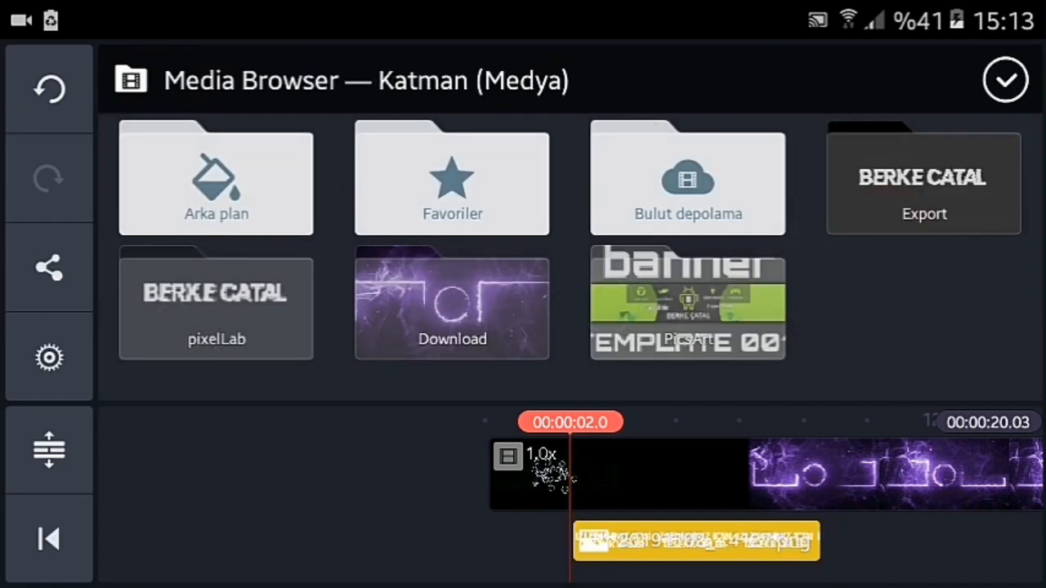
{"action": "left_click", "coordinate": [1005, 79]}
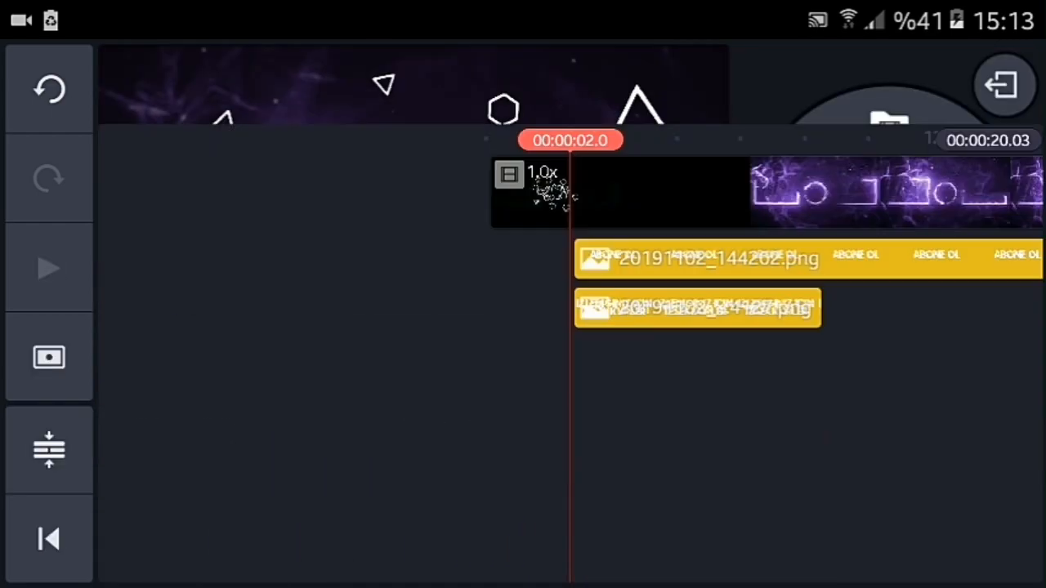